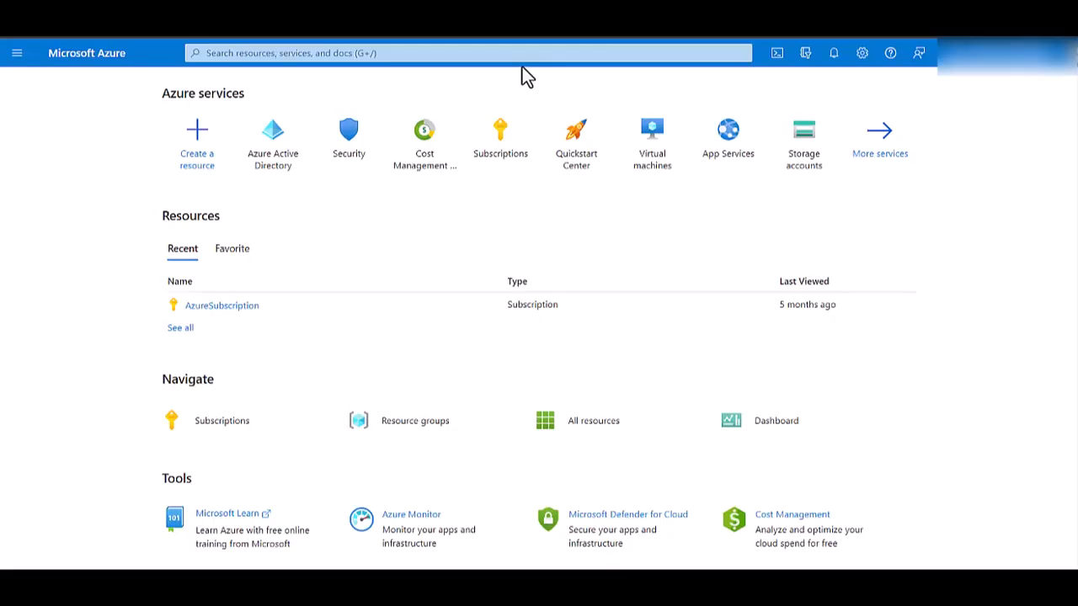
{"action": "mouse_move", "coordinate": [360, 204]}
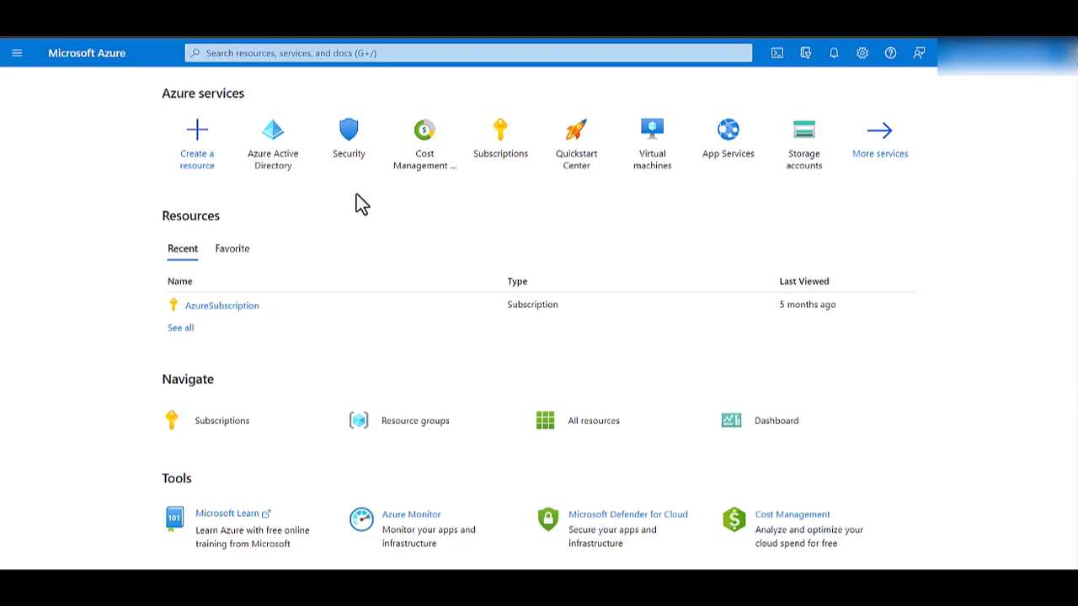
{"action": "mouse_move", "coordinate": [365, 270]}
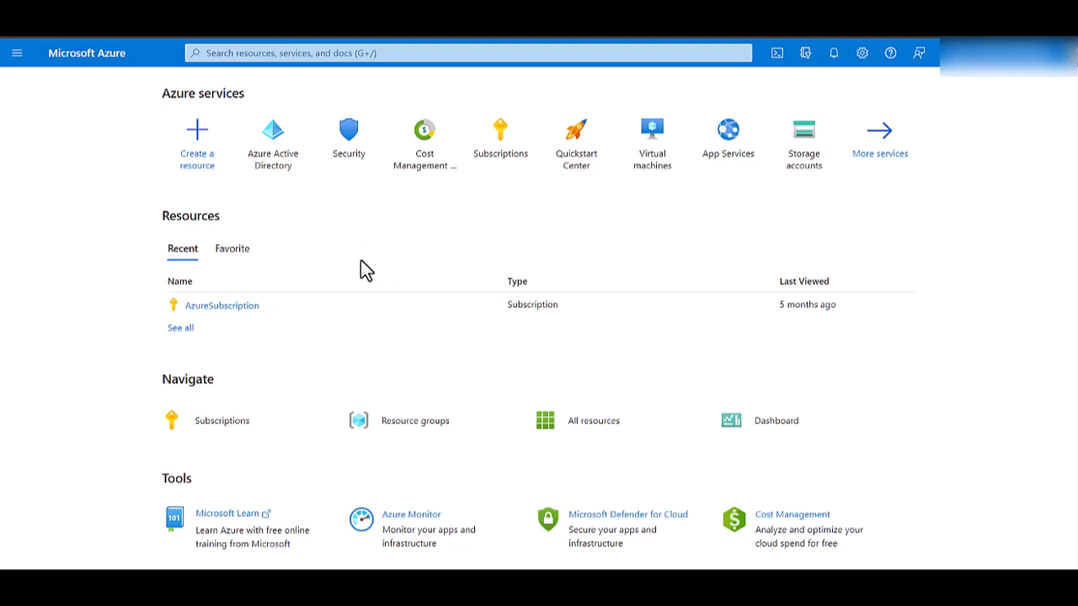
{"action": "mouse_move", "coordinate": [272, 143]}
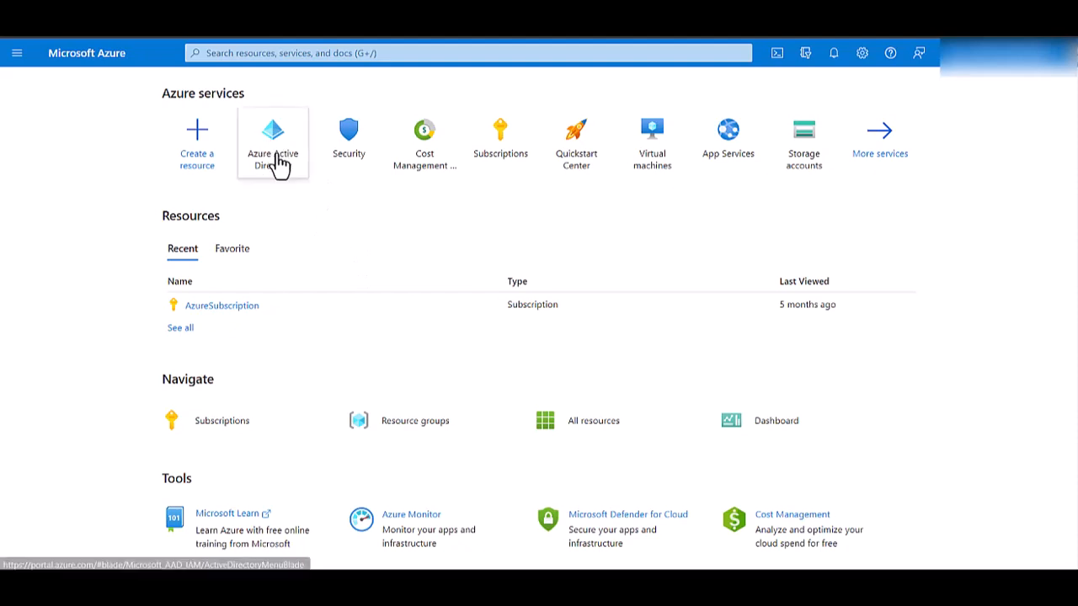
- Find Azure Active Directory through search and go to its Properties page
{"action": "type", "text": "a"}
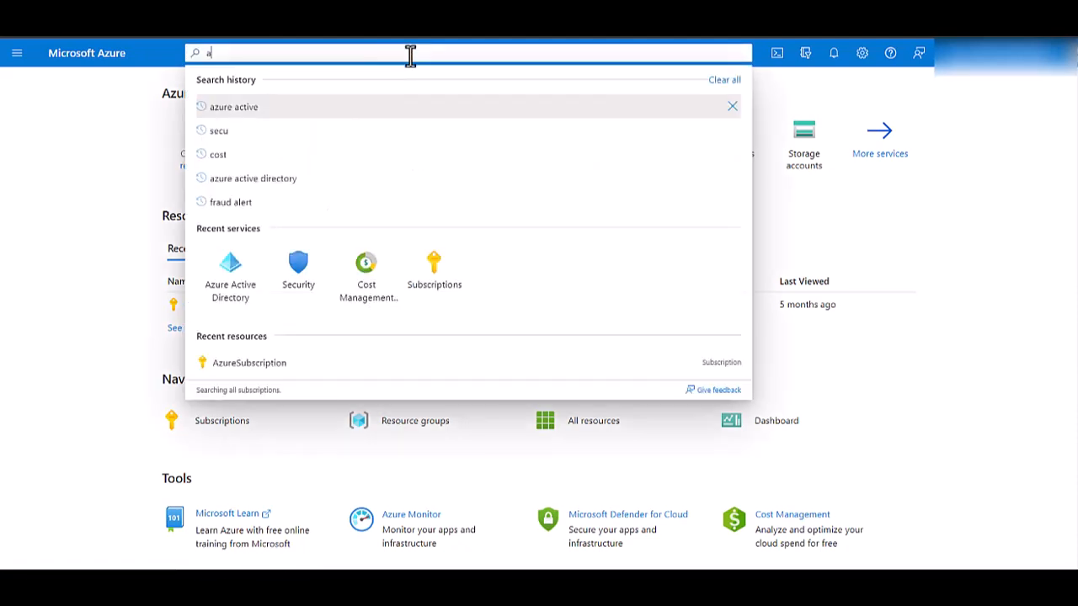
{"action": "type", "text": "zure acit"}
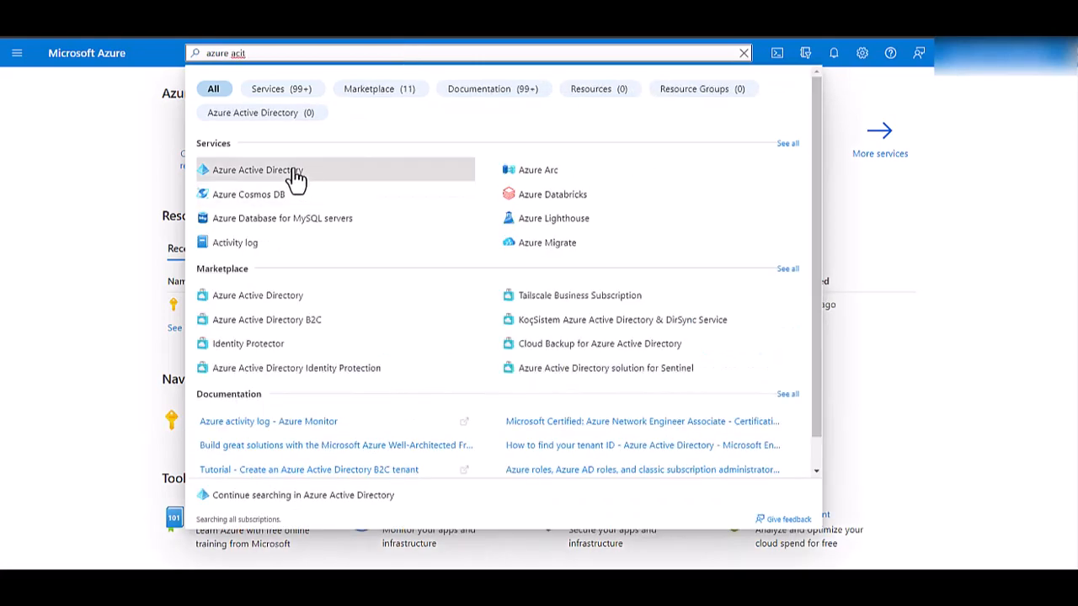
{"action": "left_click", "coordinate": [256, 169]}
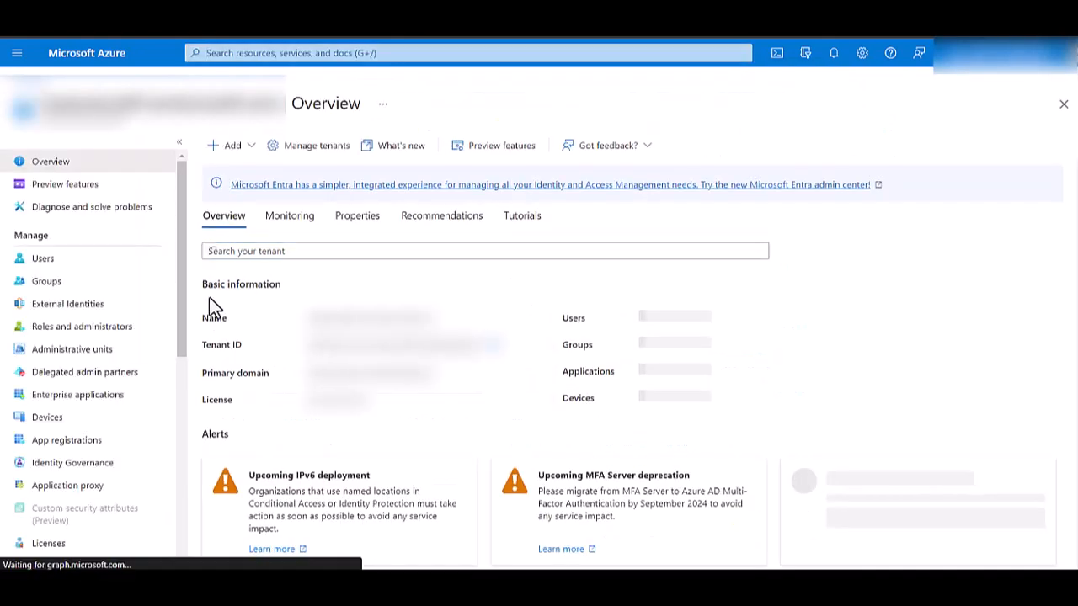
{"action": "scroll", "scroll_direction": "down", "scroll_amount": 3}
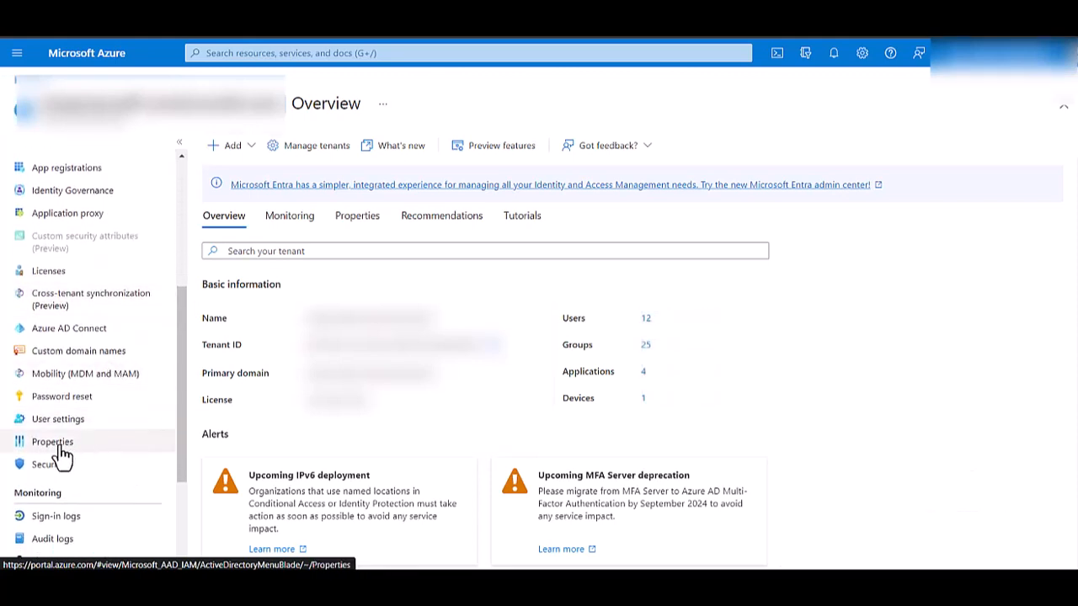
{"action": "left_click", "coordinate": [51, 441]}
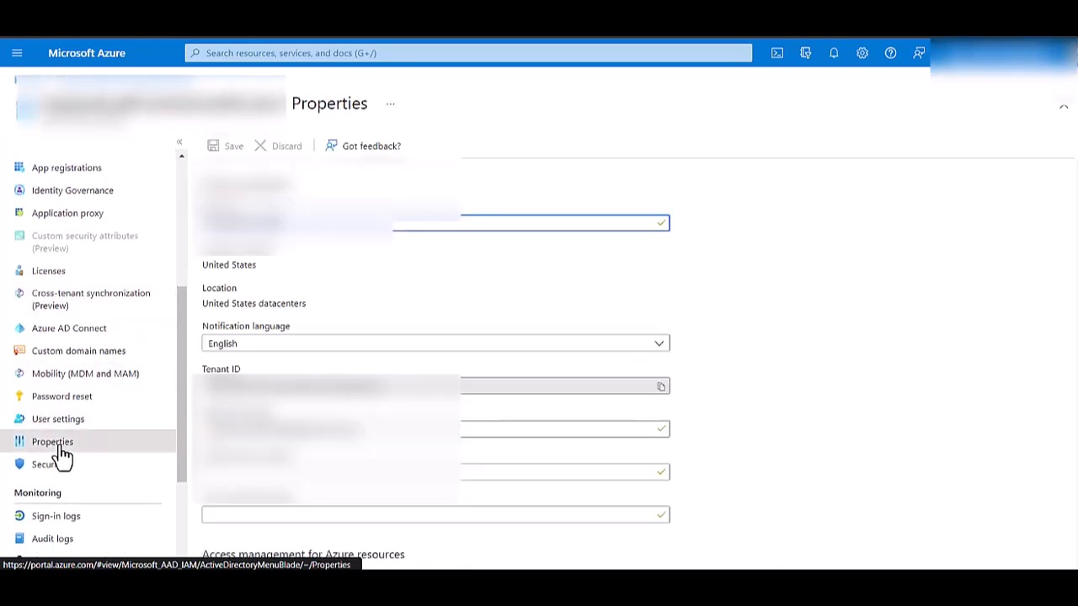
- Set Security defaults to Enabled (recommended) in the Manage security defaults panel
{"action": "scroll", "scroll_direction": "down", "scroll_amount": 3}
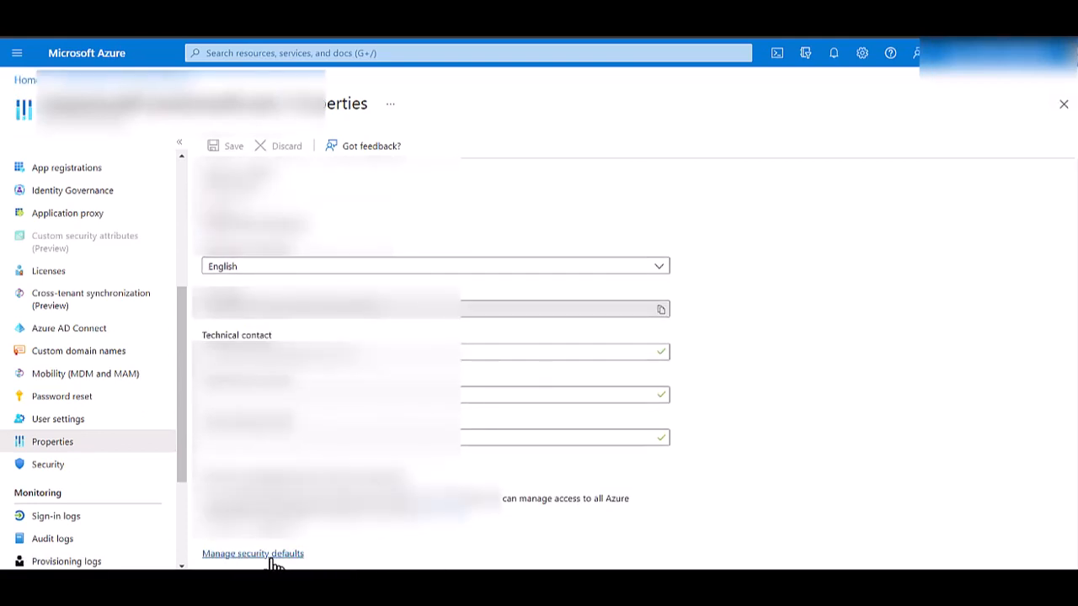
{"action": "left_click", "coordinate": [252, 553]}
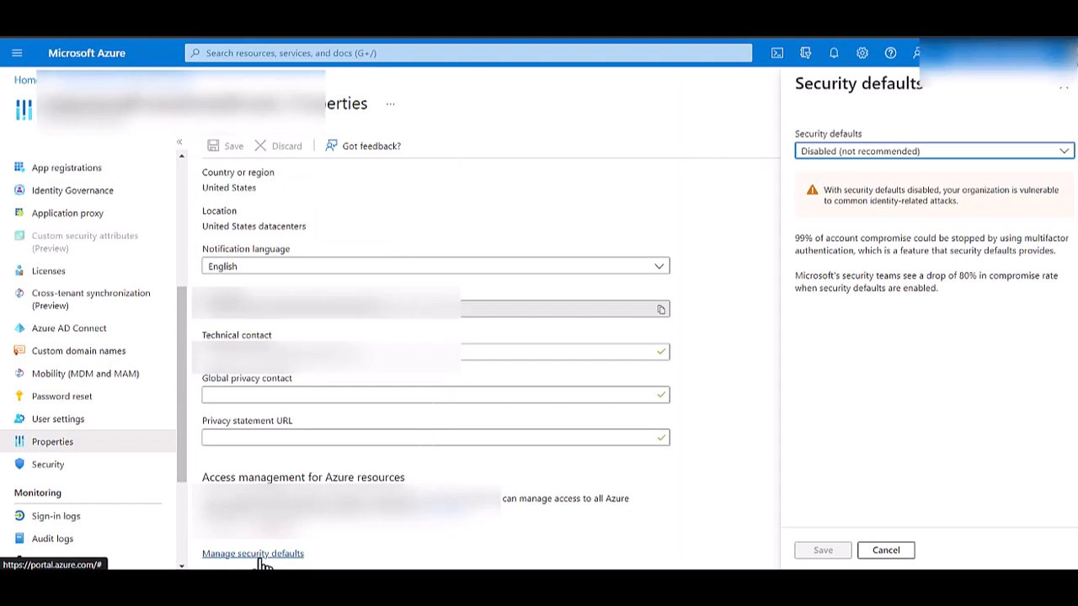
{"action": "left_click", "coordinate": [933, 151]}
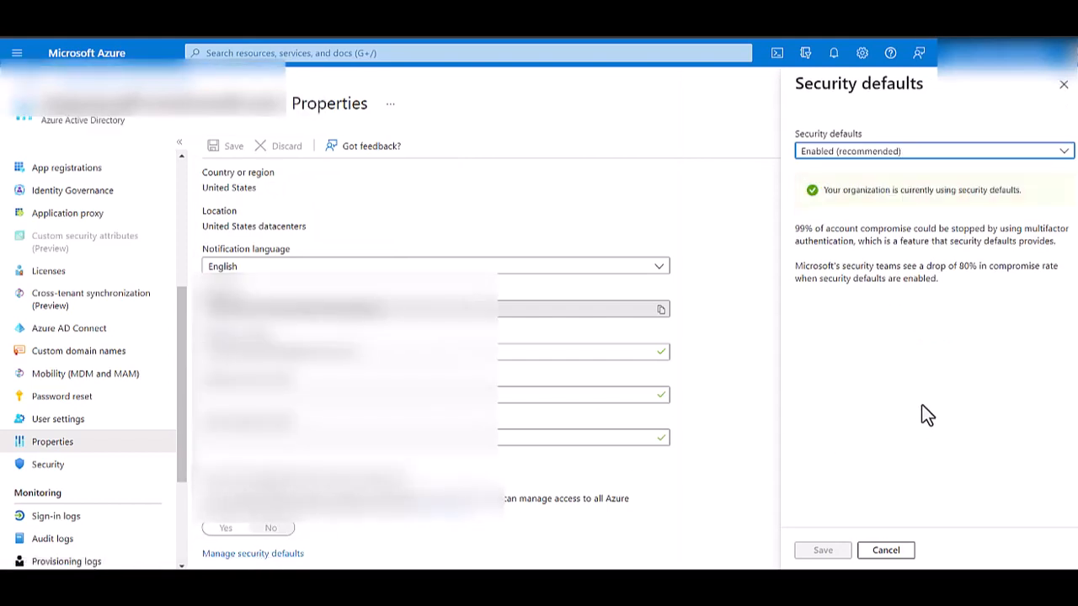
{"action": "mouse_move", "coordinate": [977, 193]}
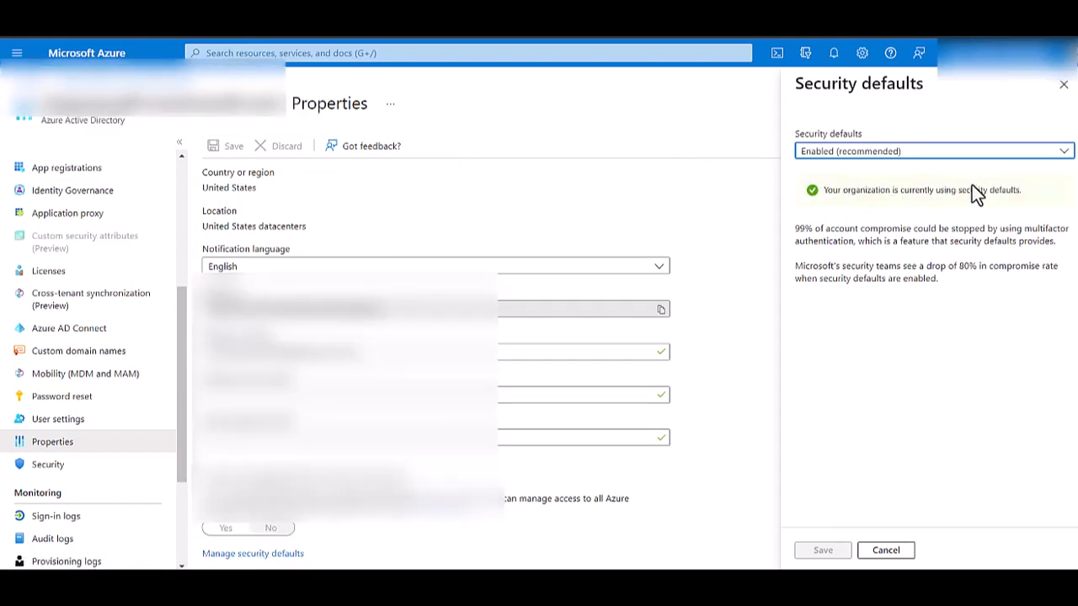